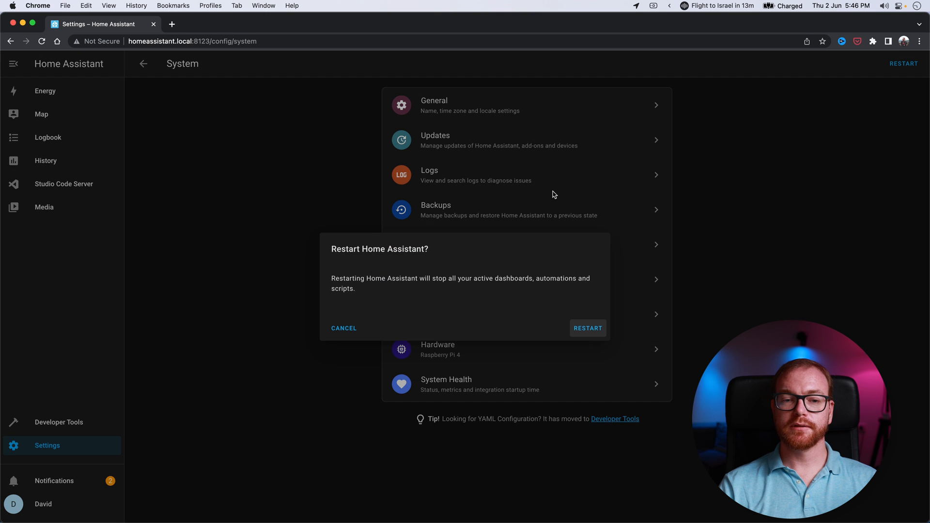
Confirm the Home Assistant restart so the Studio Godox Light joins the dashboard.
click(586, 328)
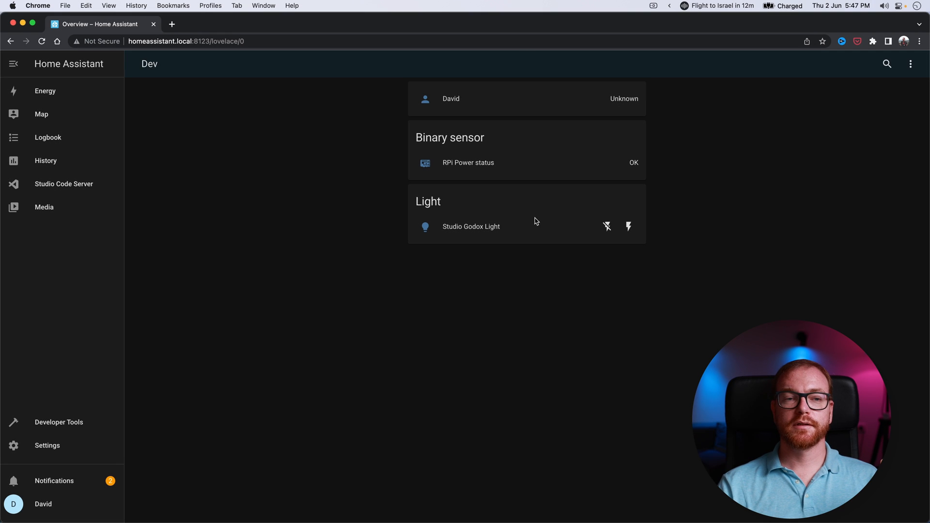
mouse_move(467, 233)
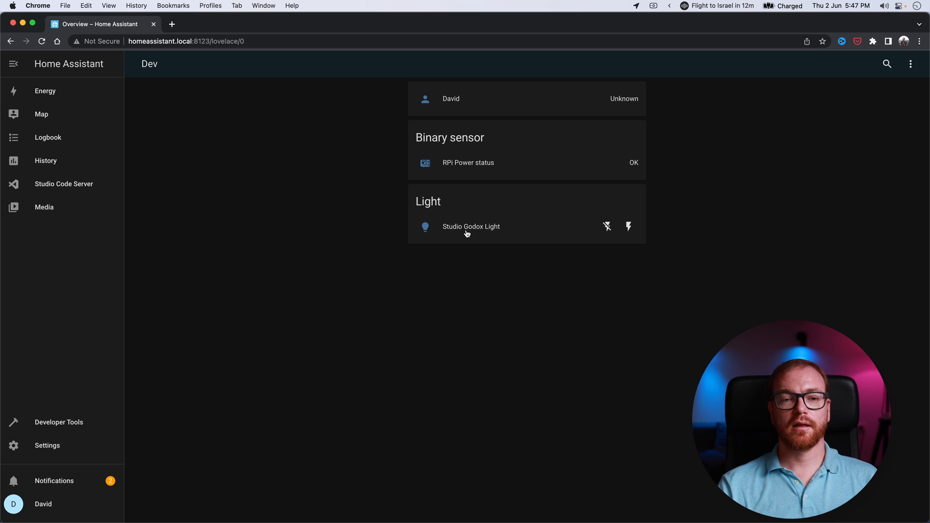
mouse_move(466, 230)
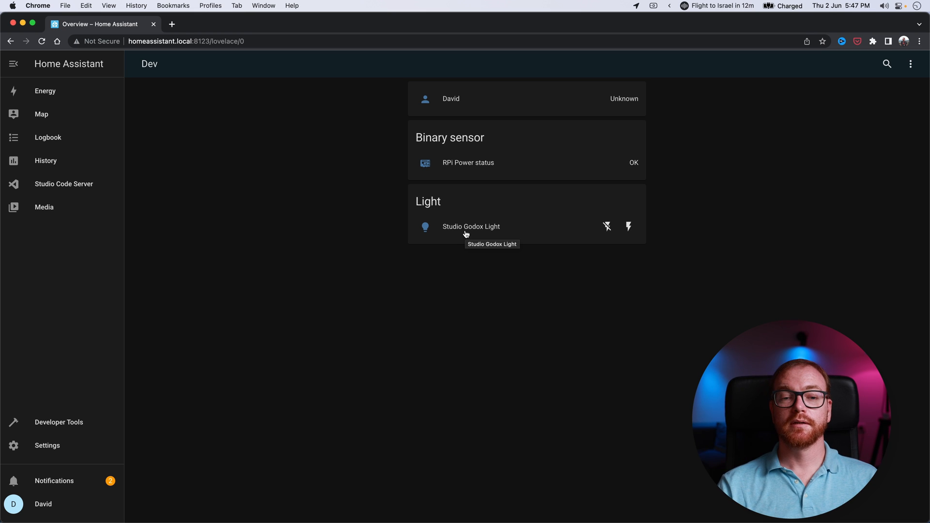
Switch on the Studio Godox Light and open its more-info panel with the Brightness slider.
click(608, 227)
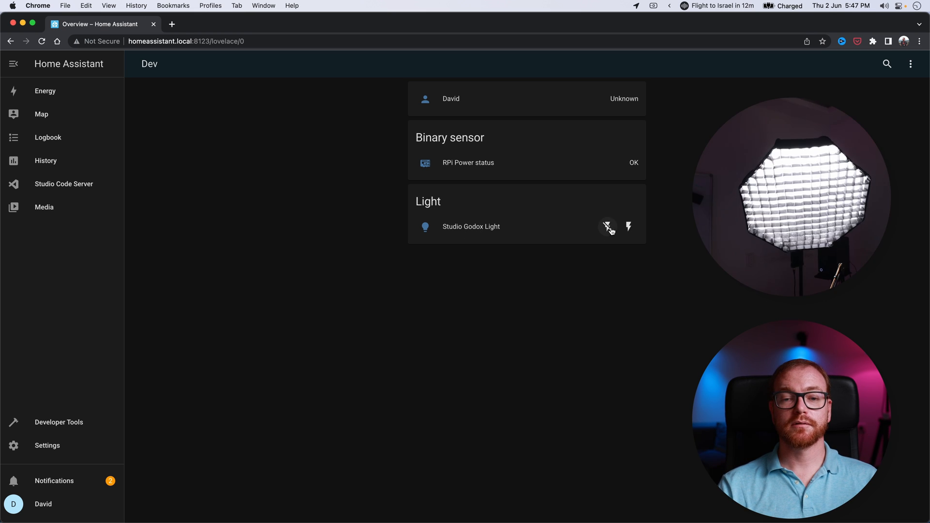
click(608, 227)
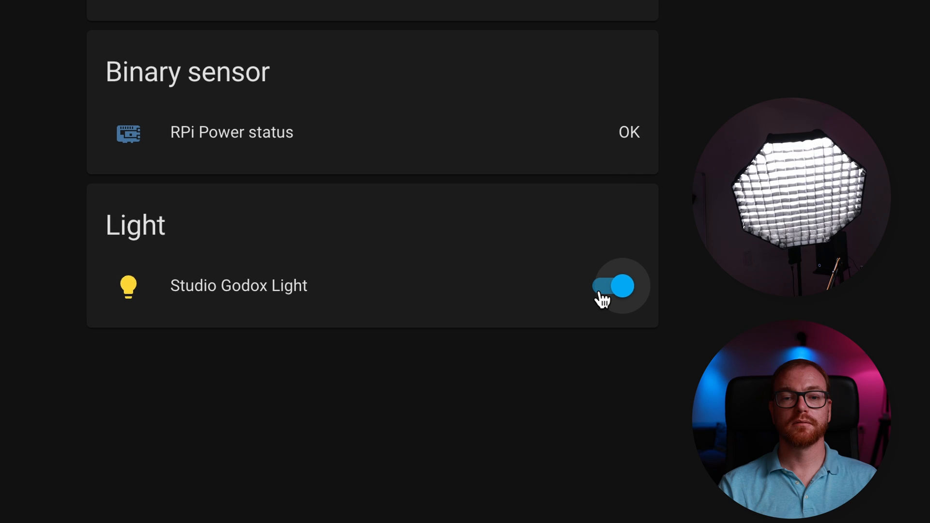
click(238, 285)
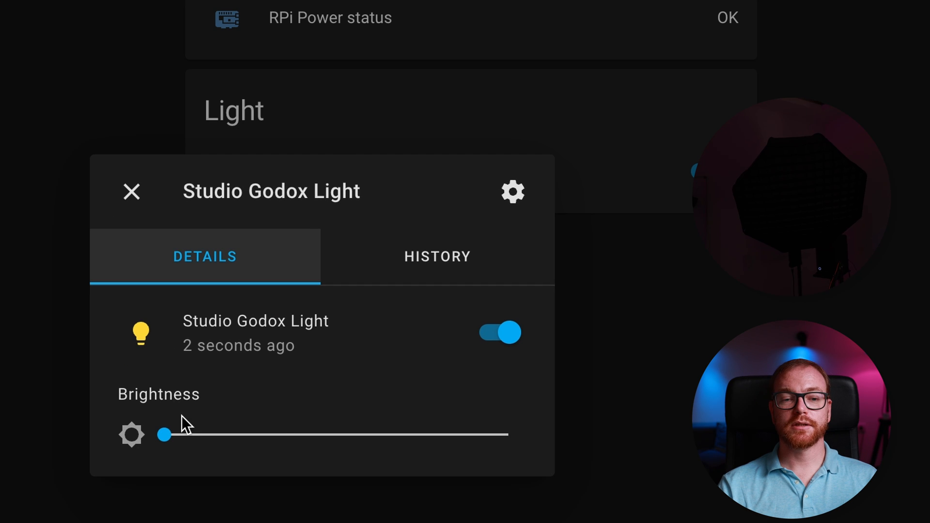